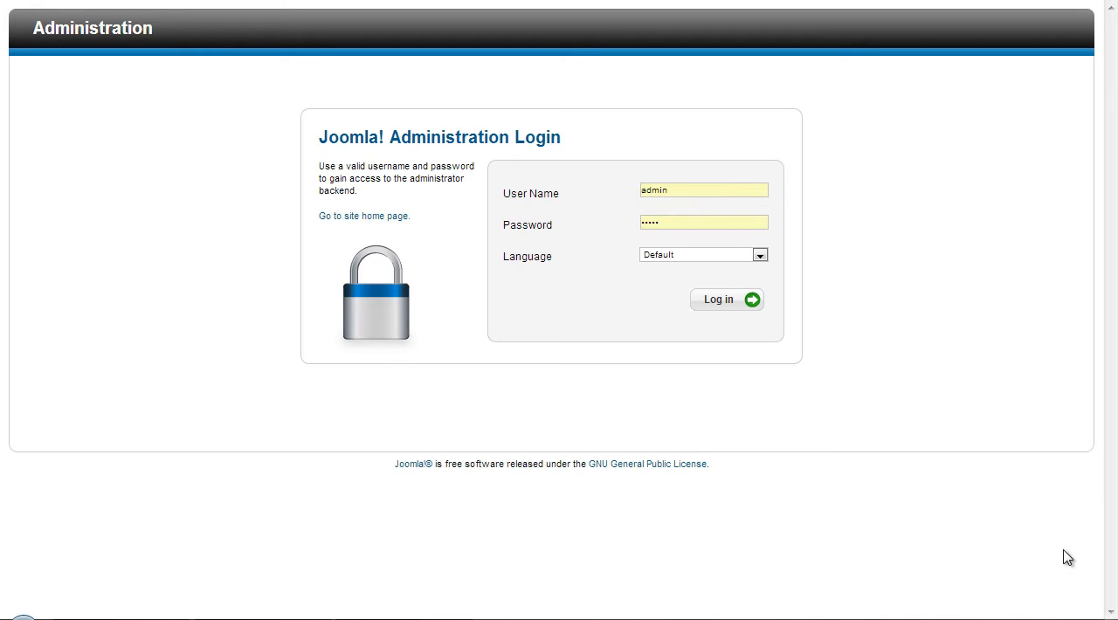
mouse_move(1073, 545)
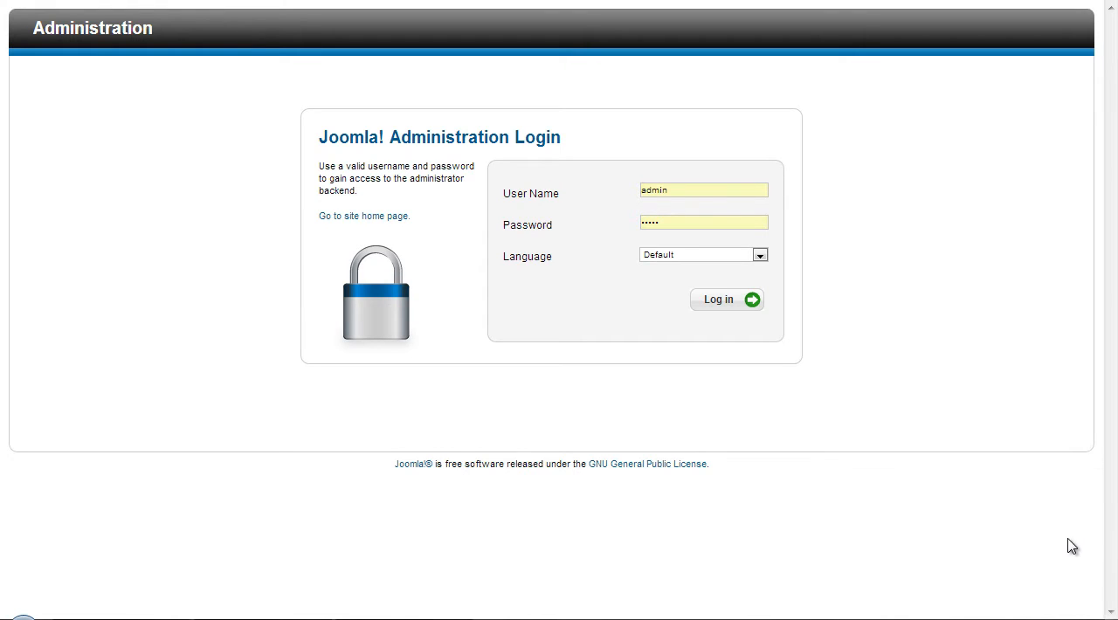
Sign in as administrator to reach the Joomla control panel home.
click(727, 300)
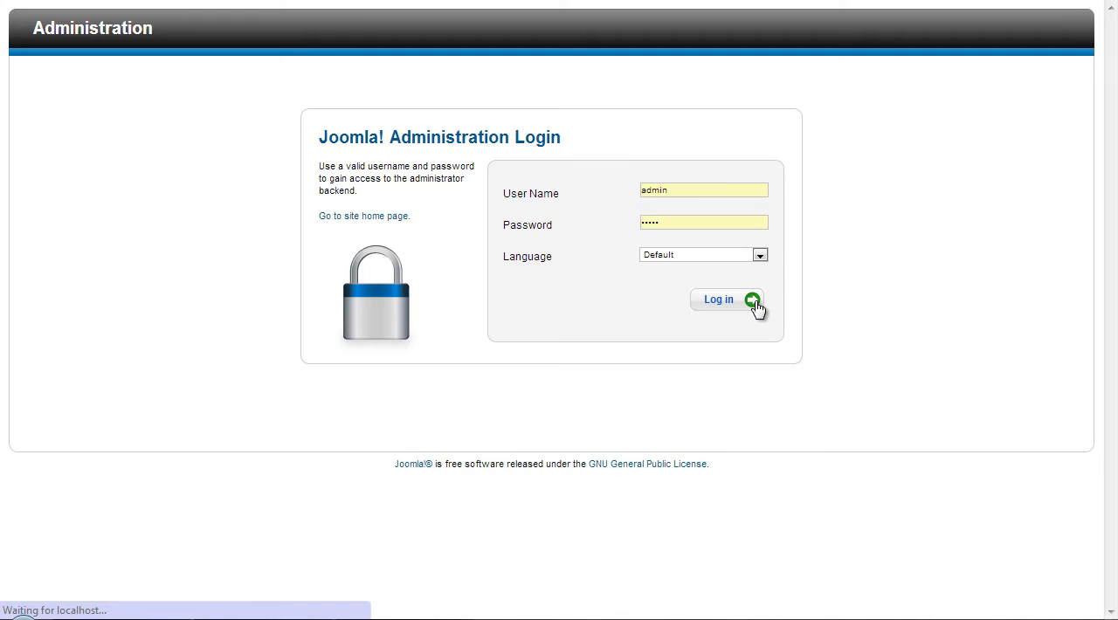
click(718, 300)
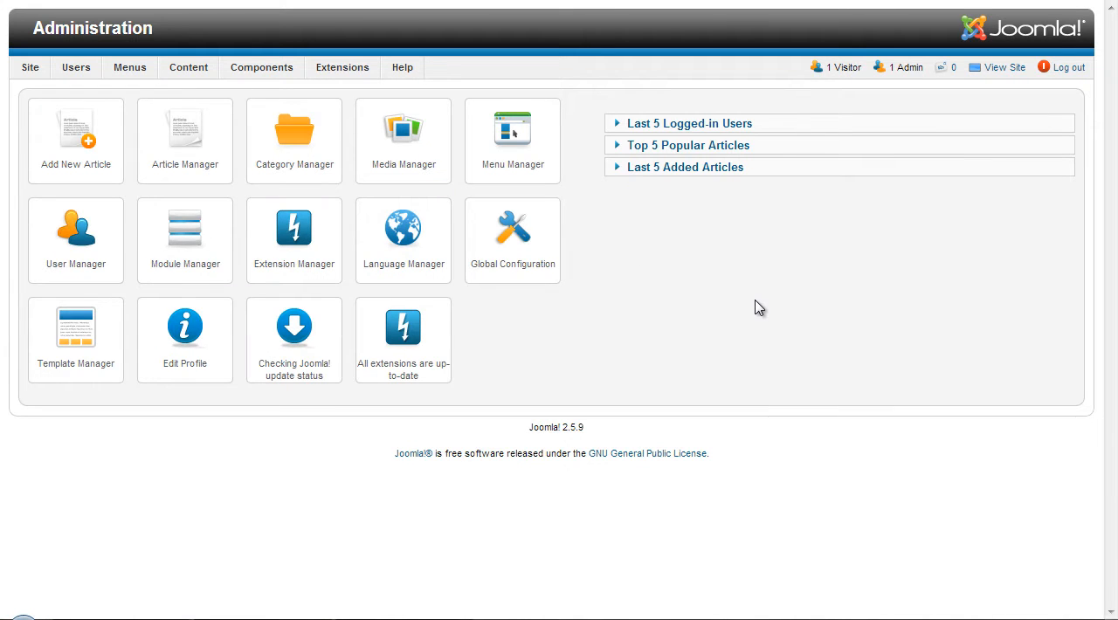
Install com_spiderfacebook.zip through the Extension Manager, reporting success.
click(343, 67)
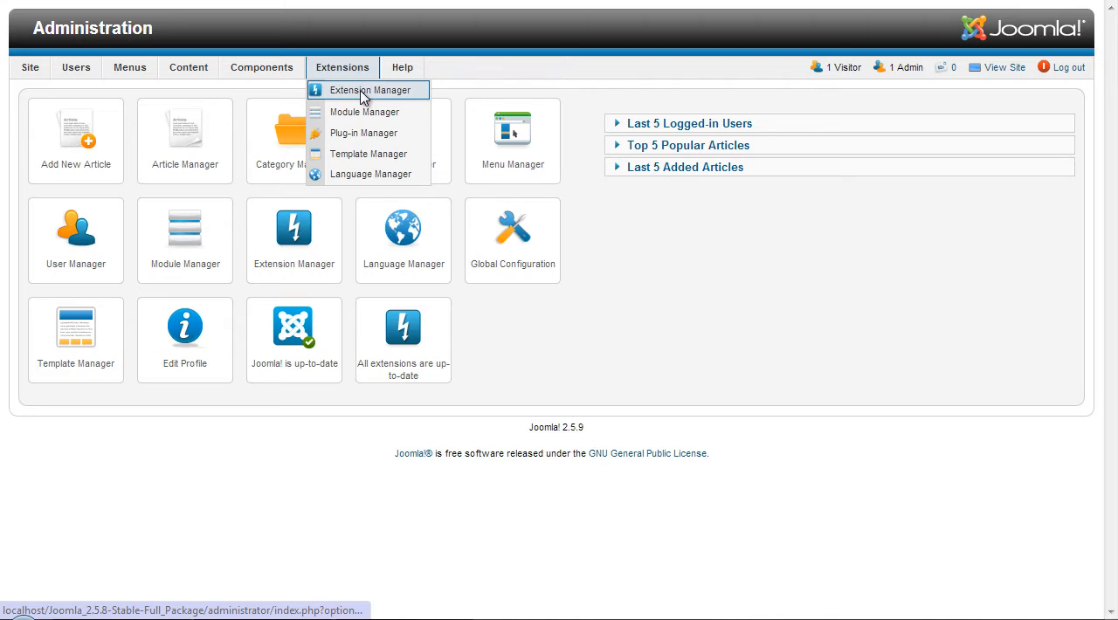
click(370, 91)
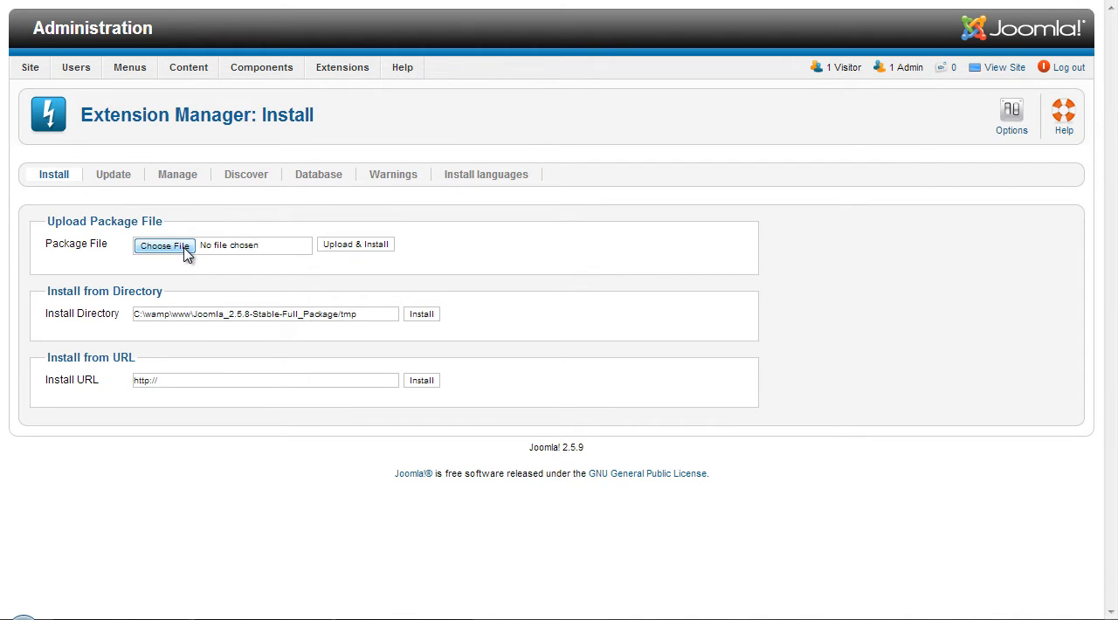
click(165, 245)
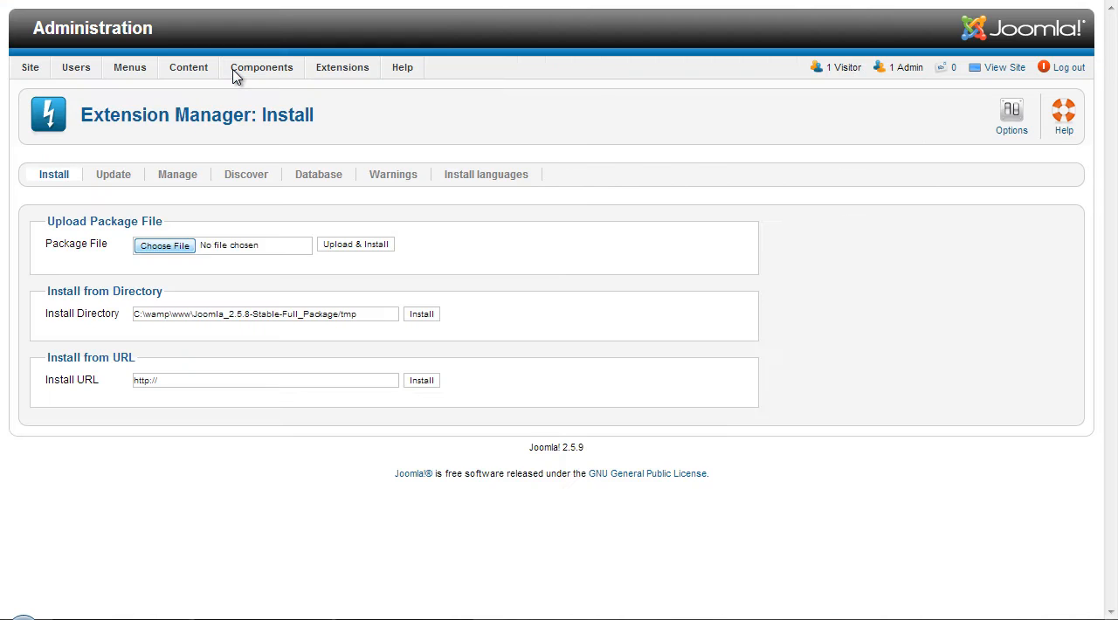
click(165, 244)
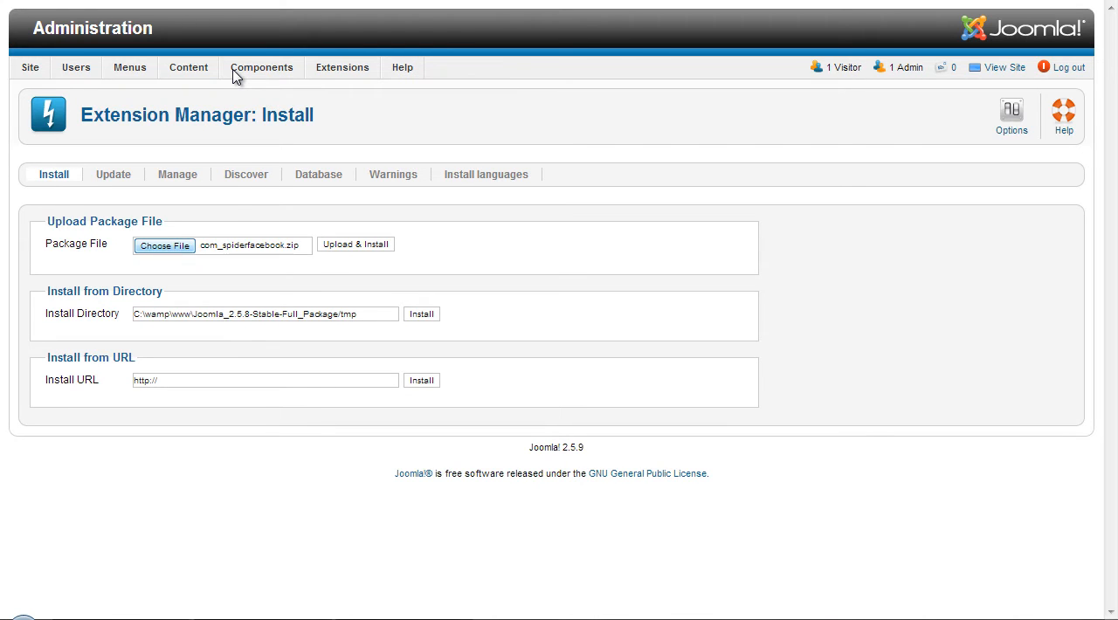
mouse_move(360, 248)
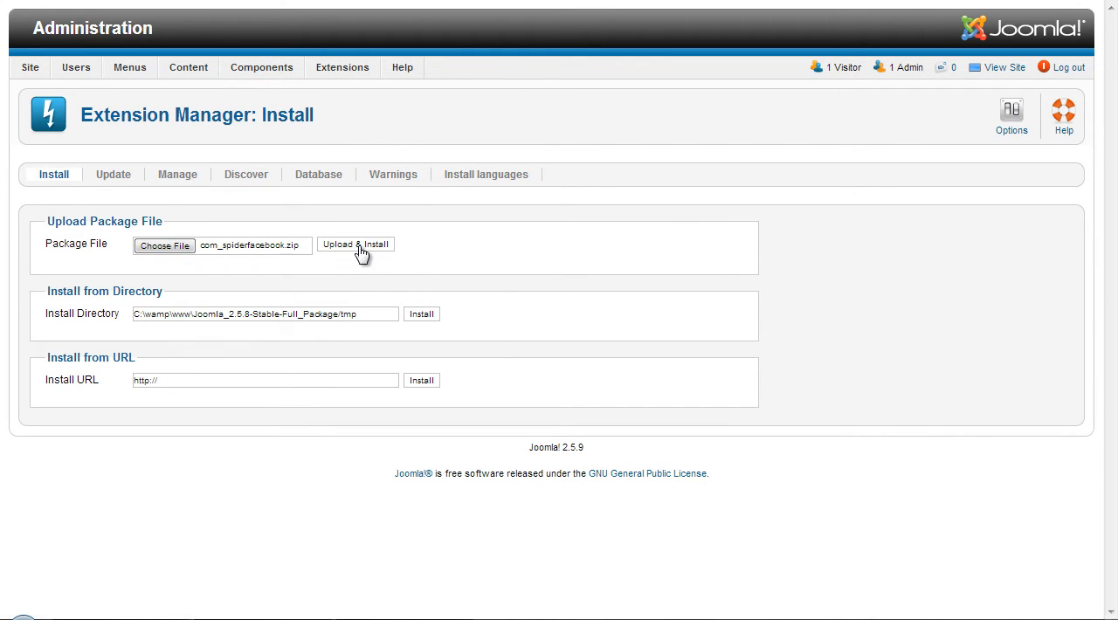
click(354, 245)
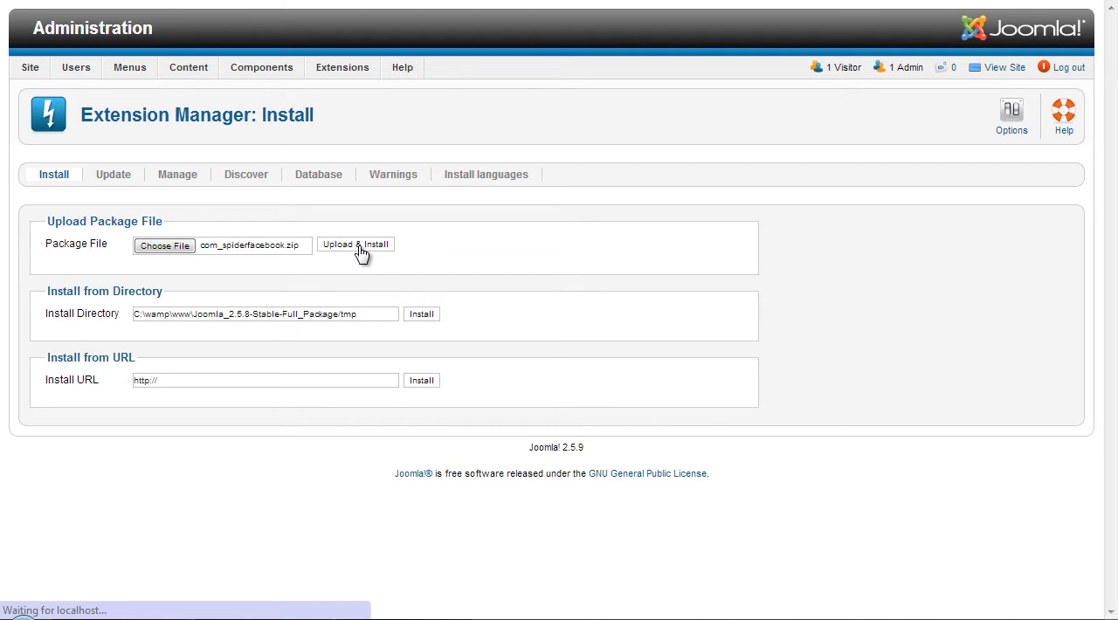
click(356, 245)
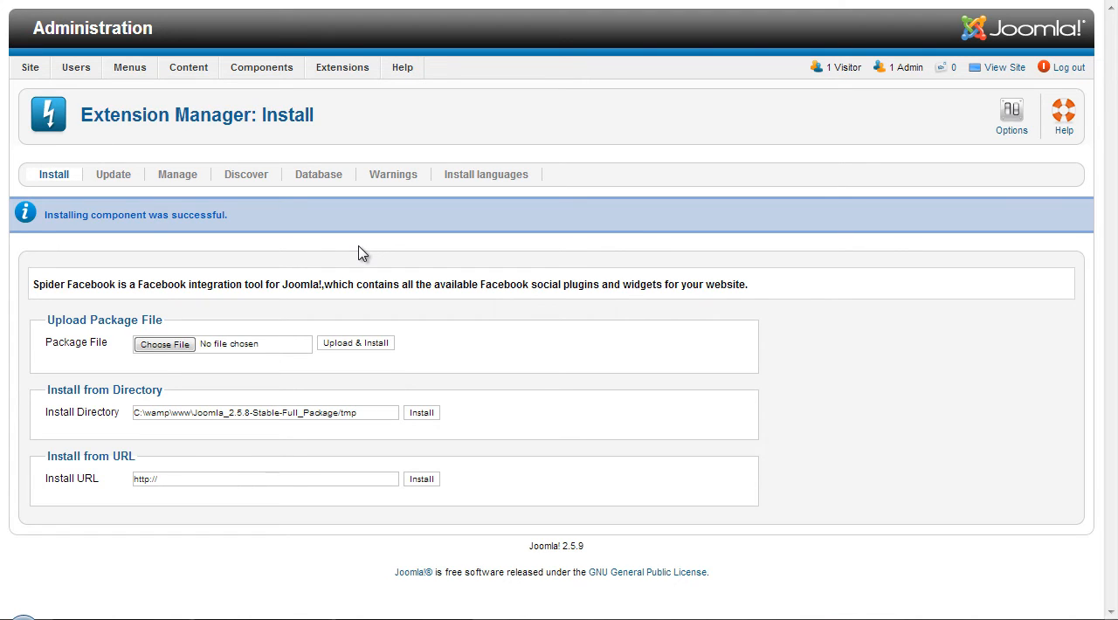
mouse_move(216, 303)
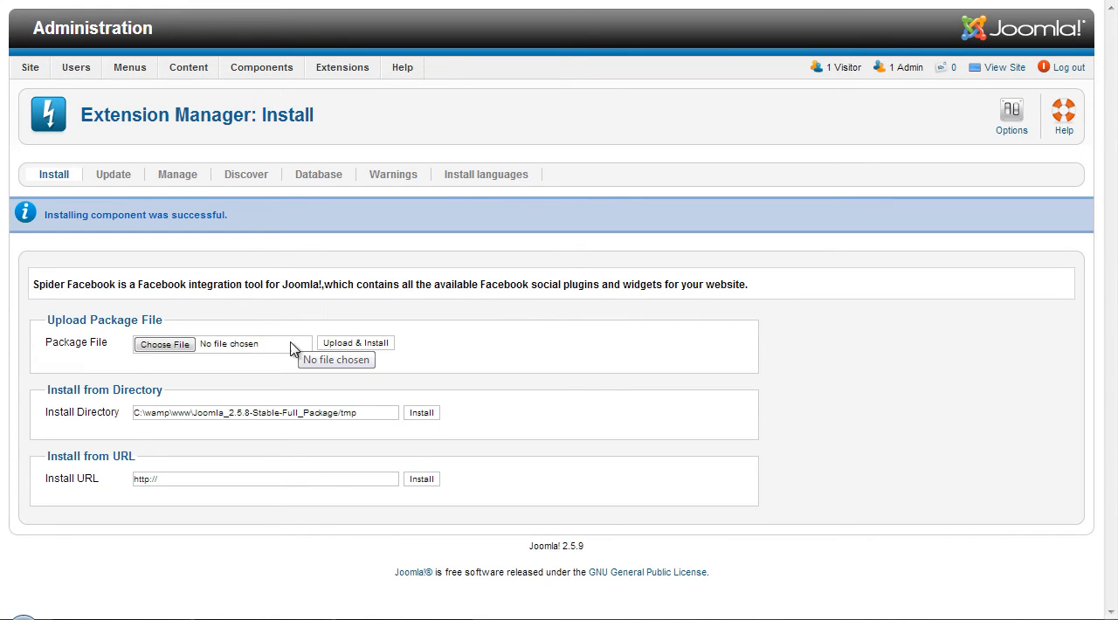
Install mod_spiderfacebook.zip and plg_spiderfacebook.zip, each reporting success.
click(164, 342)
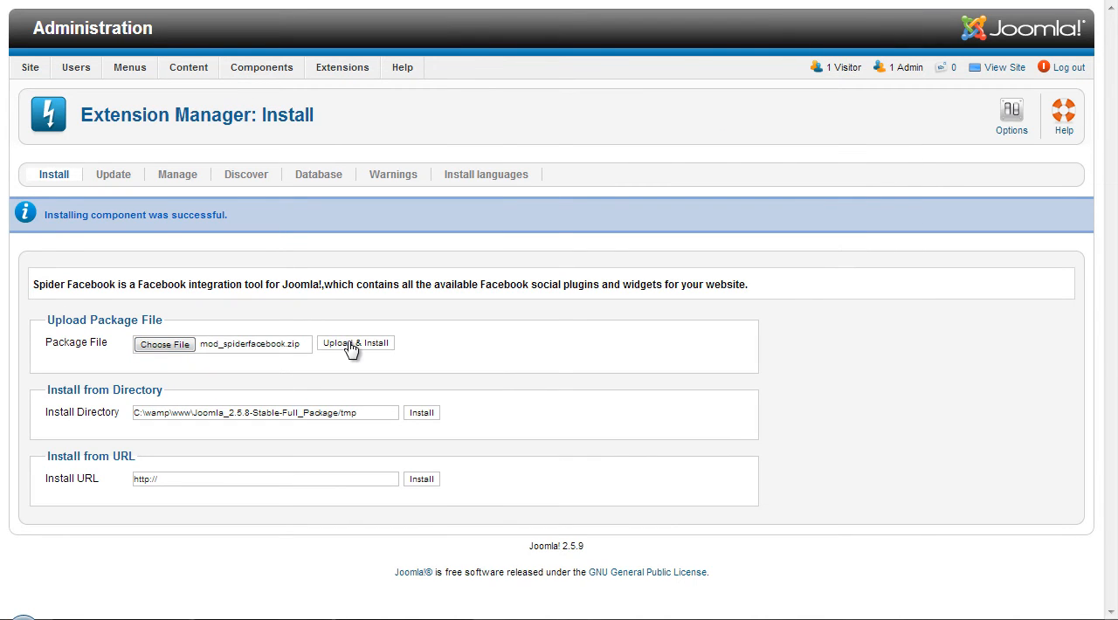
click(355, 343)
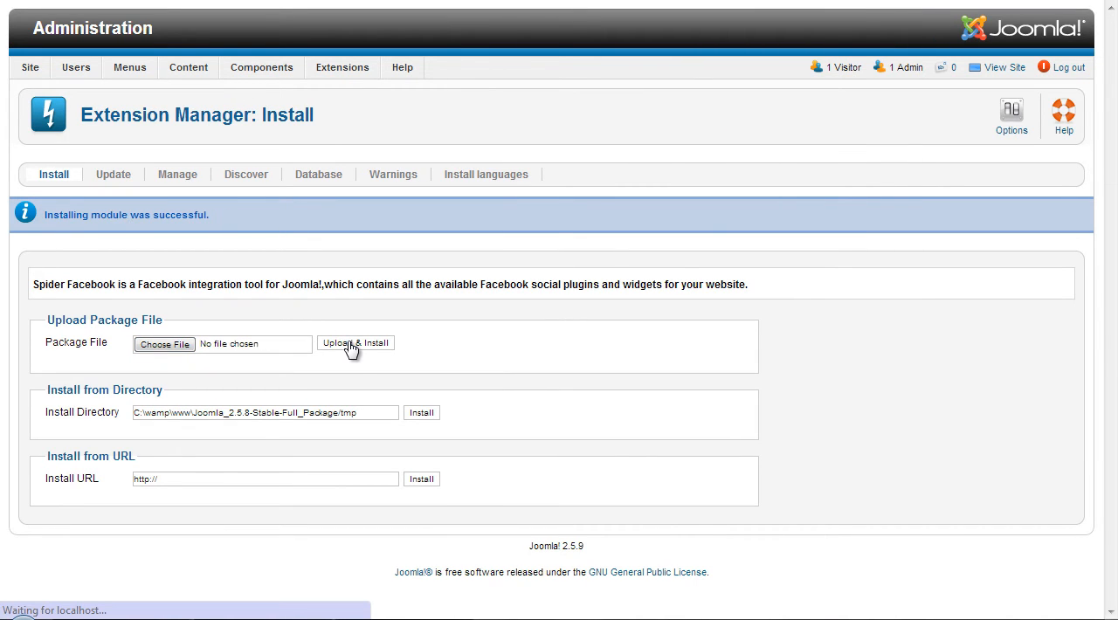
click(164, 343)
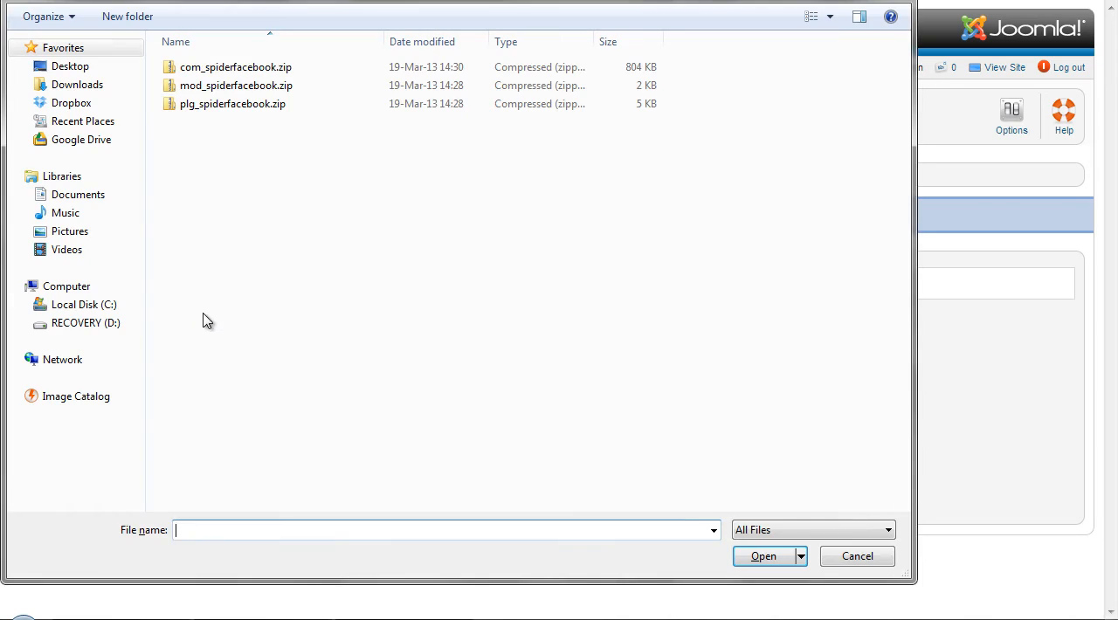
click(762, 556)
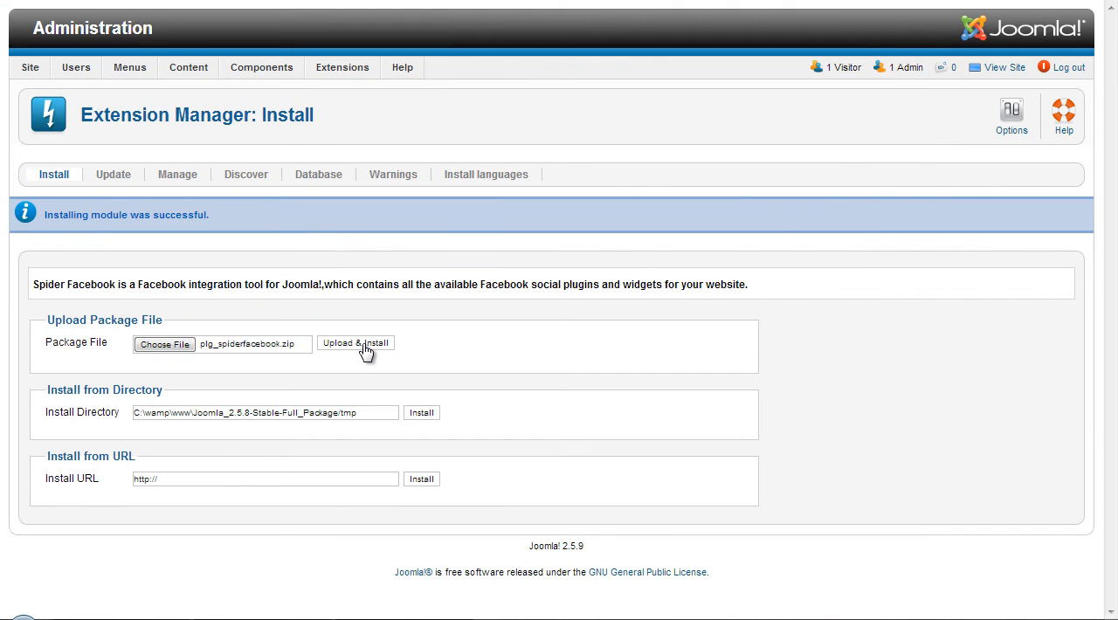
click(355, 343)
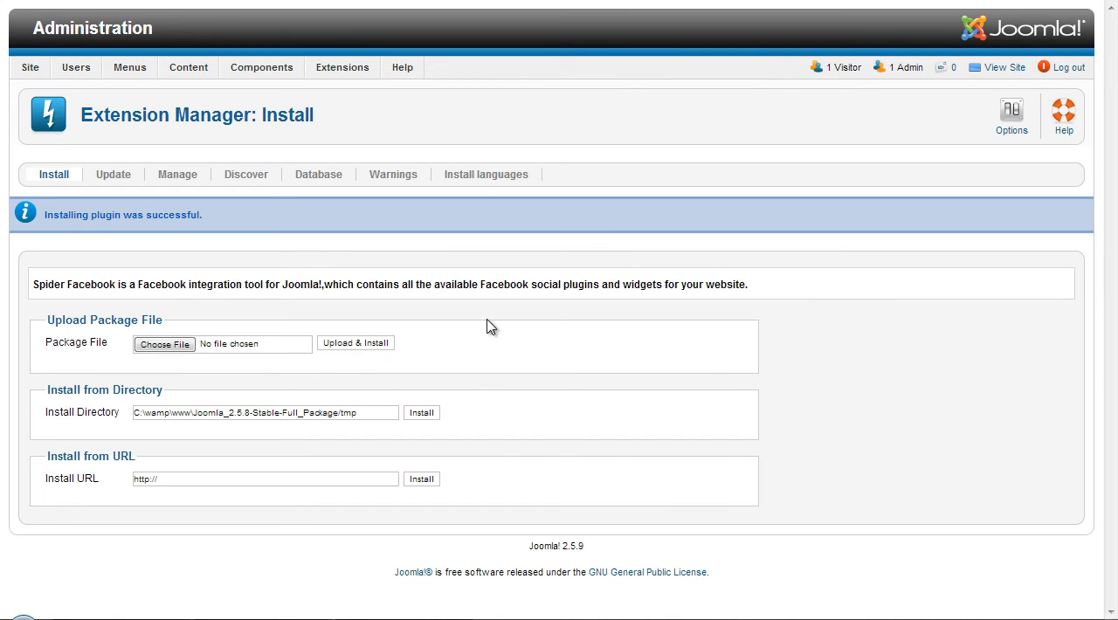
Publish the SpiderFacebook Module from the Module Manager list.
click(342, 67)
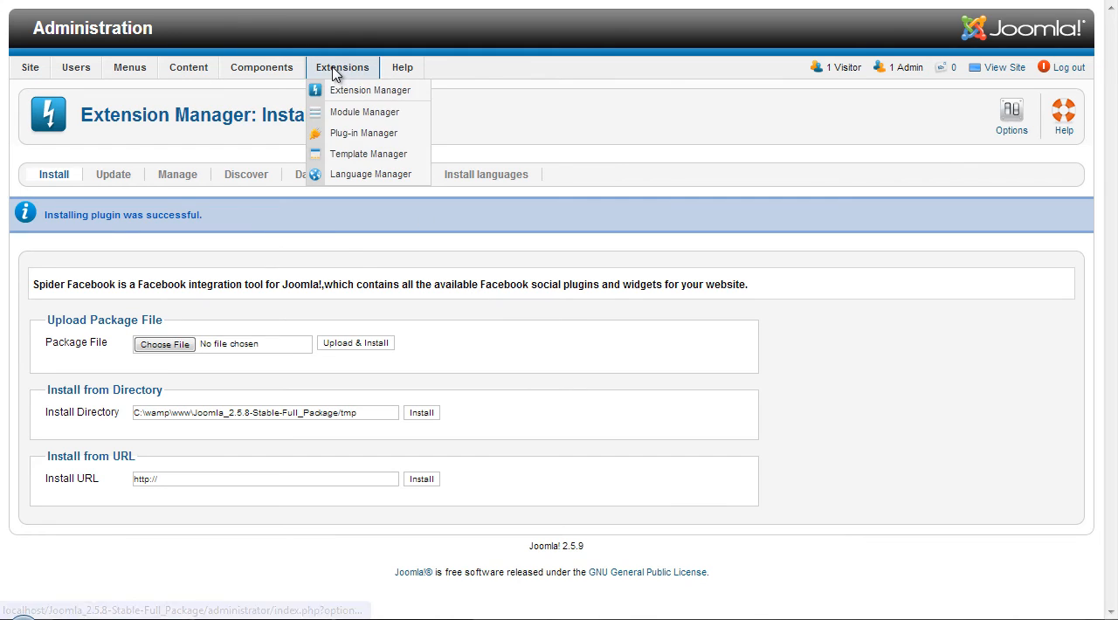
click(364, 111)
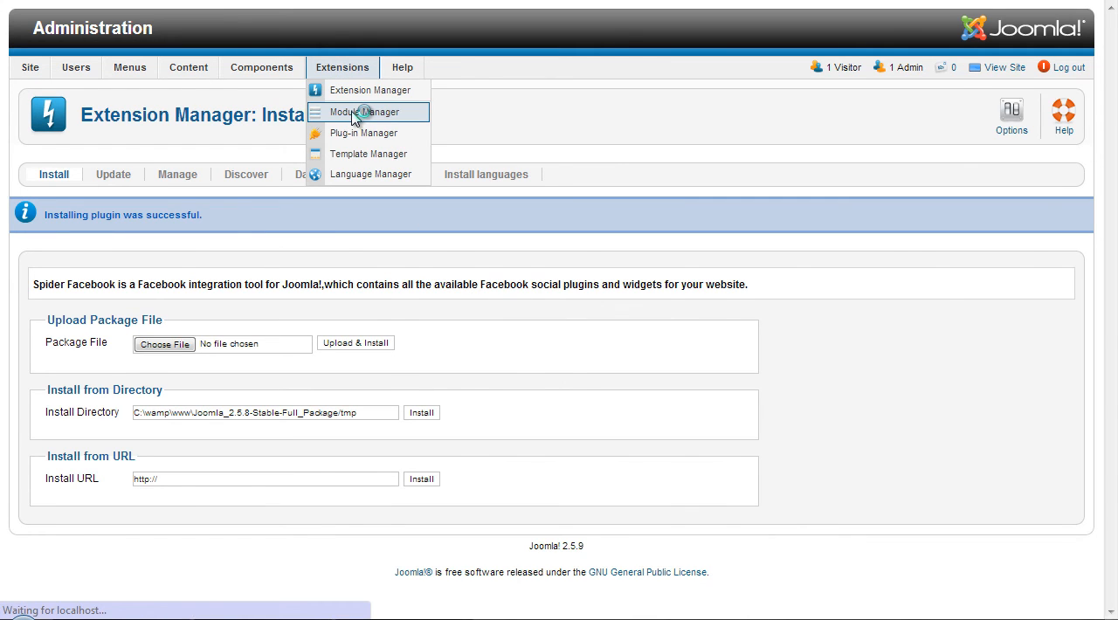
click(367, 112)
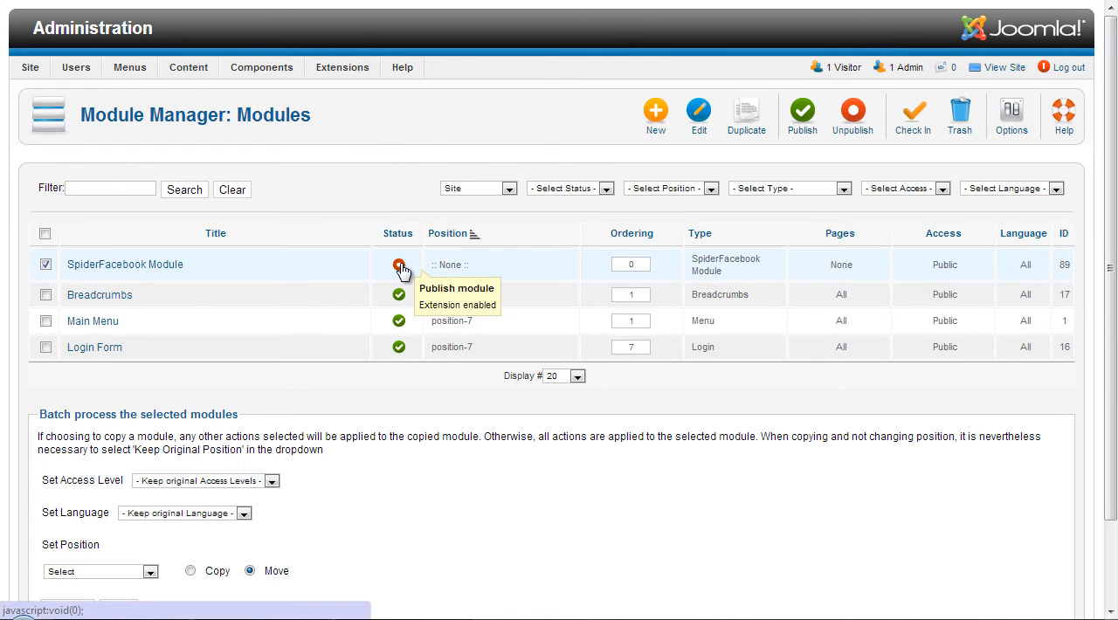
click(398, 266)
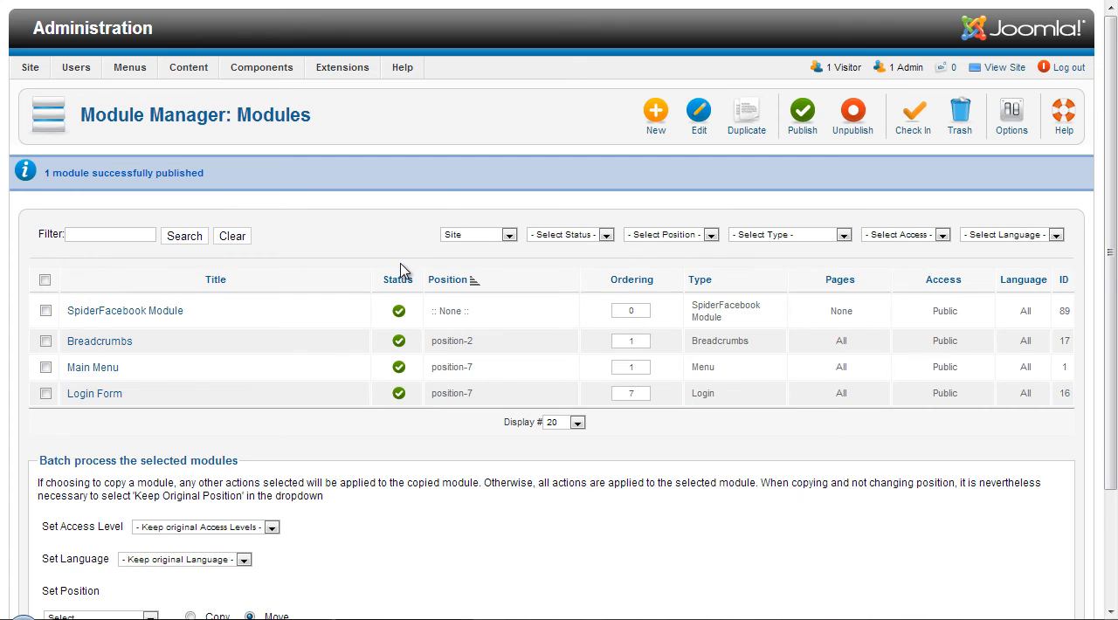
Filter plugins by 'faceb' and enable the System SpiderFacebook plugin.
click(342, 66)
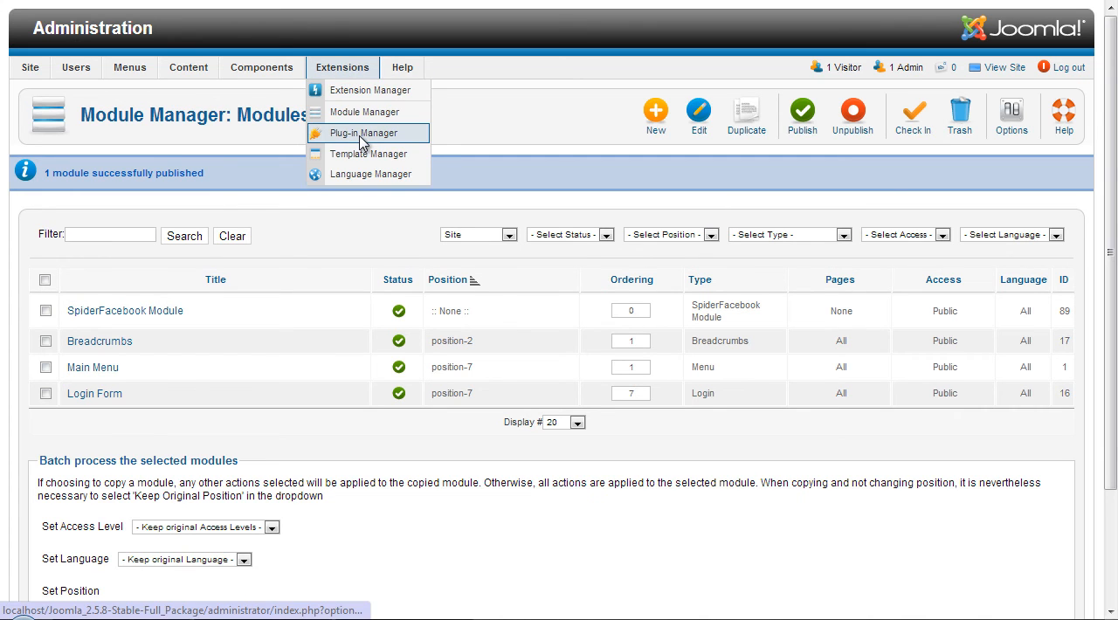
click(367, 133)
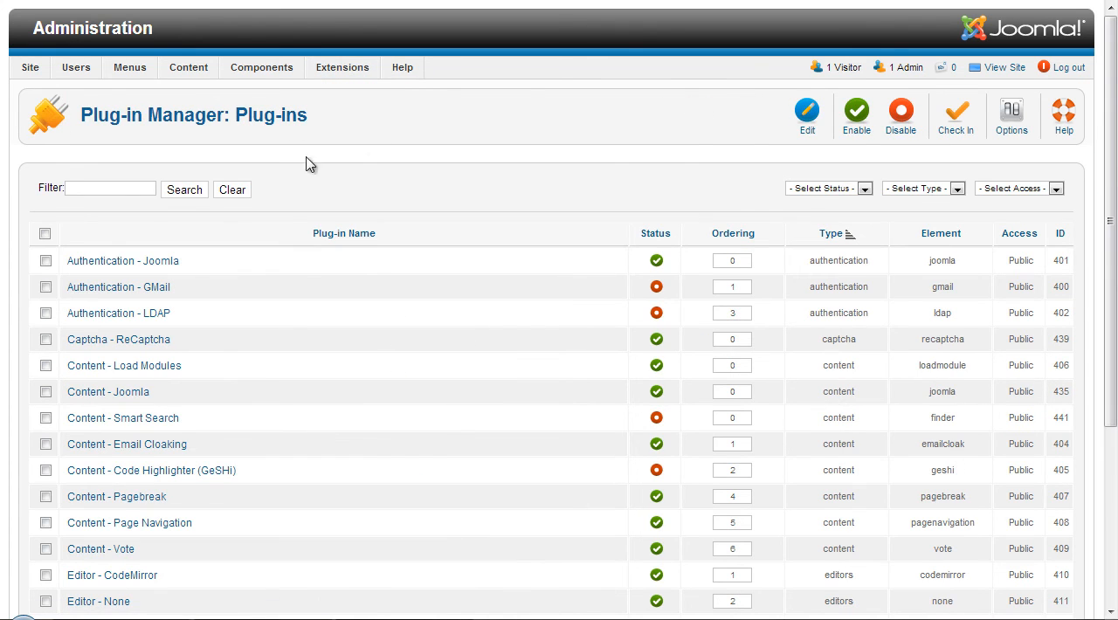
text(facebook)
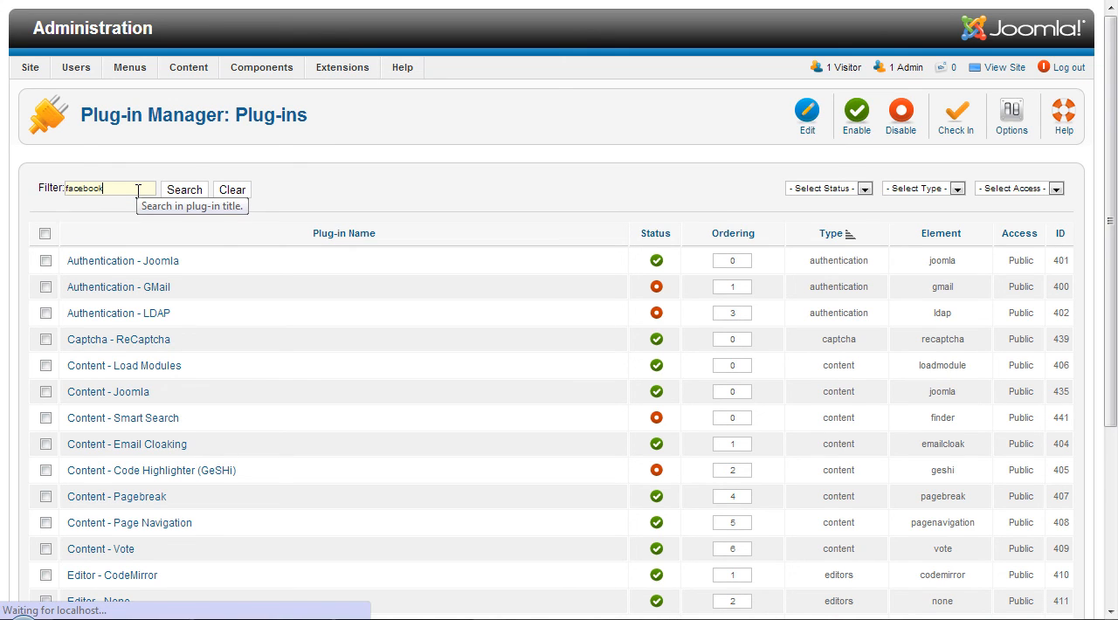
click(183, 189)
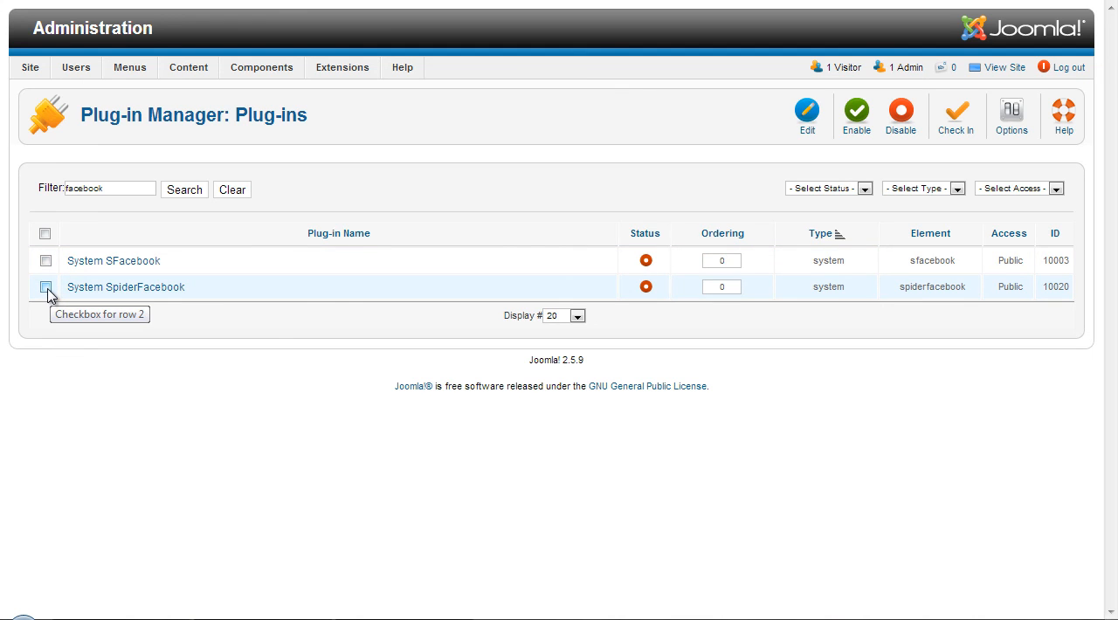
click(45, 286)
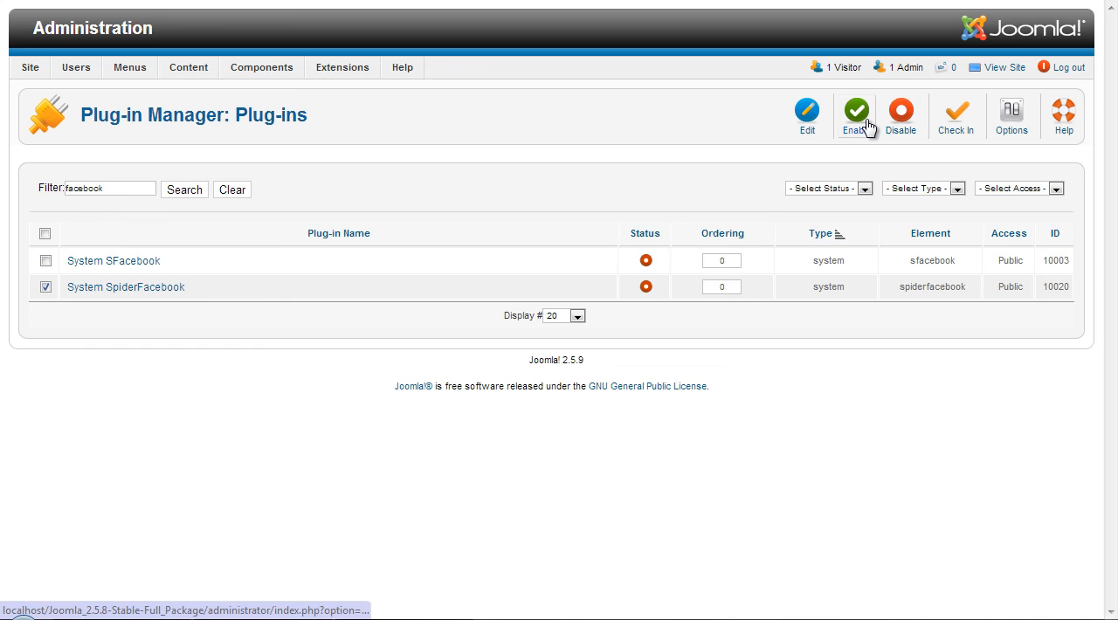
click(856, 115)
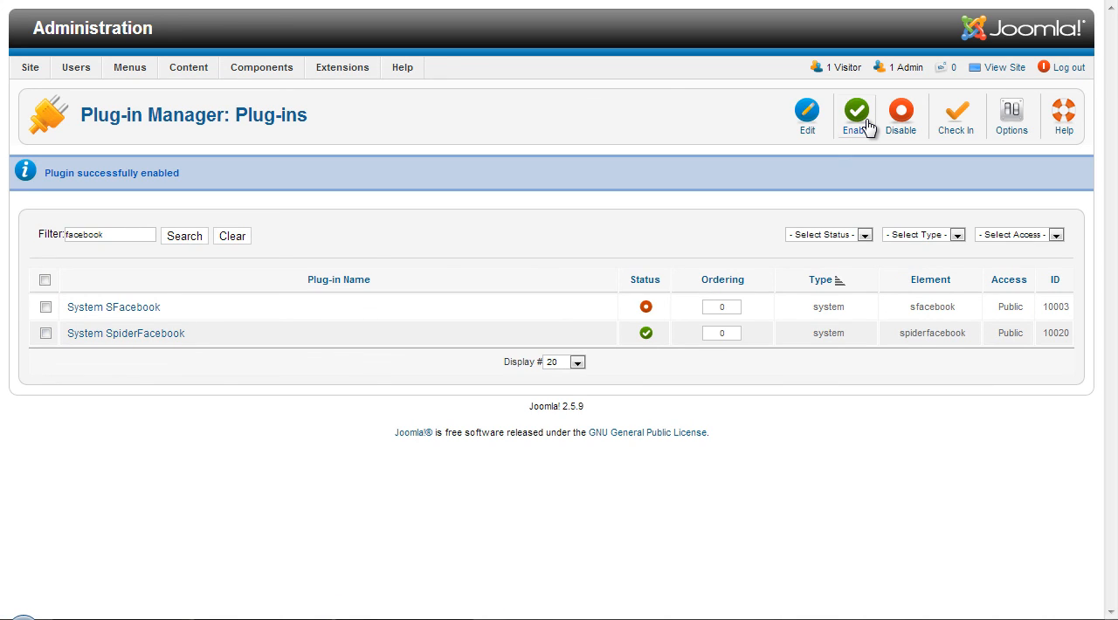